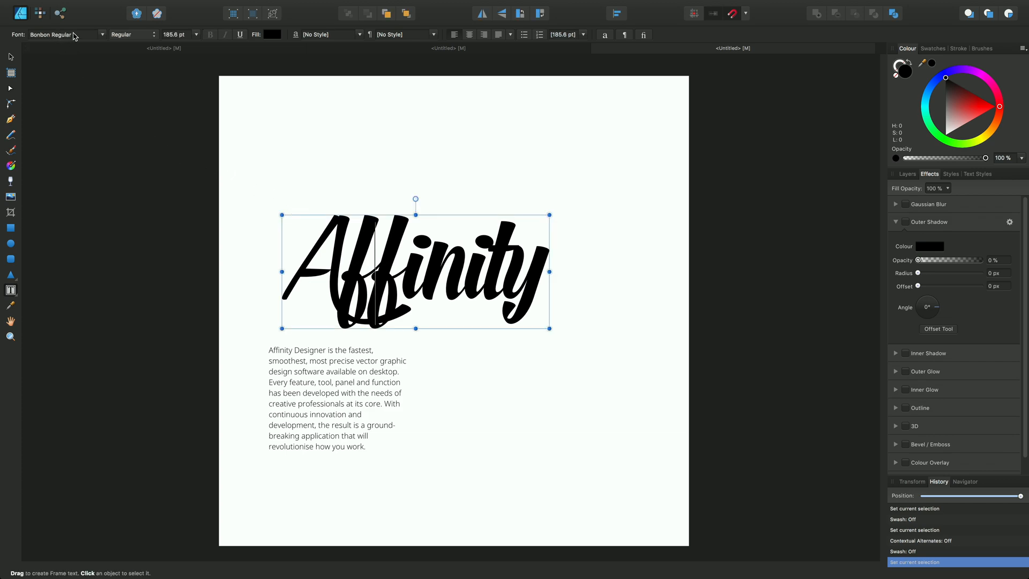
mouse_move(212, 43)
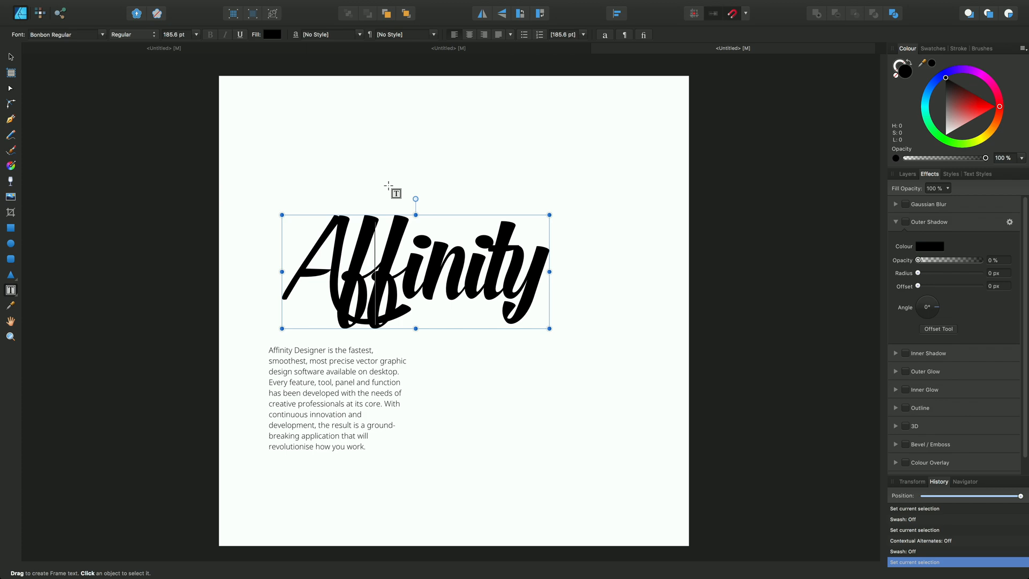
mouse_move(312, 216)
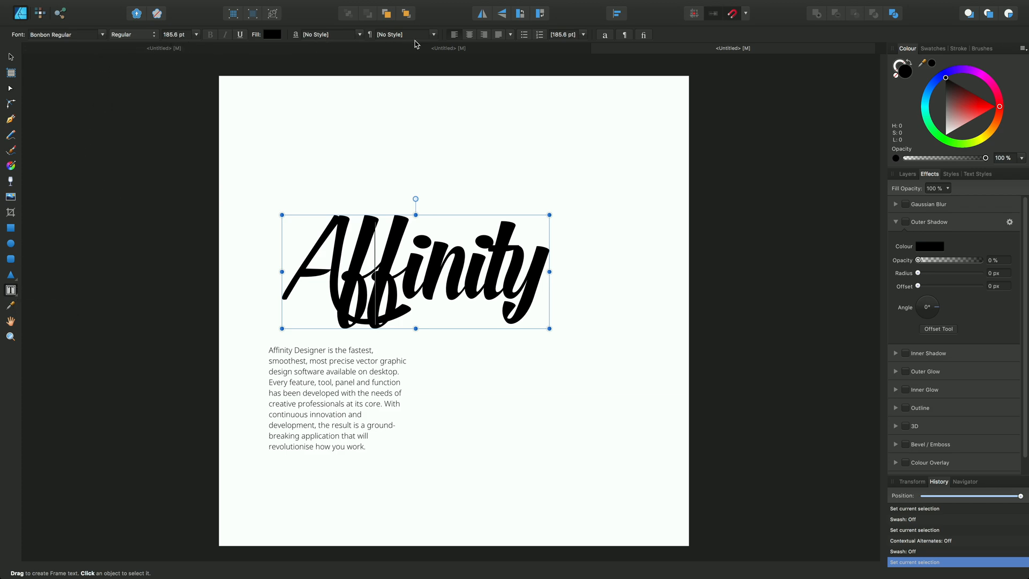
mouse_move(604, 35)
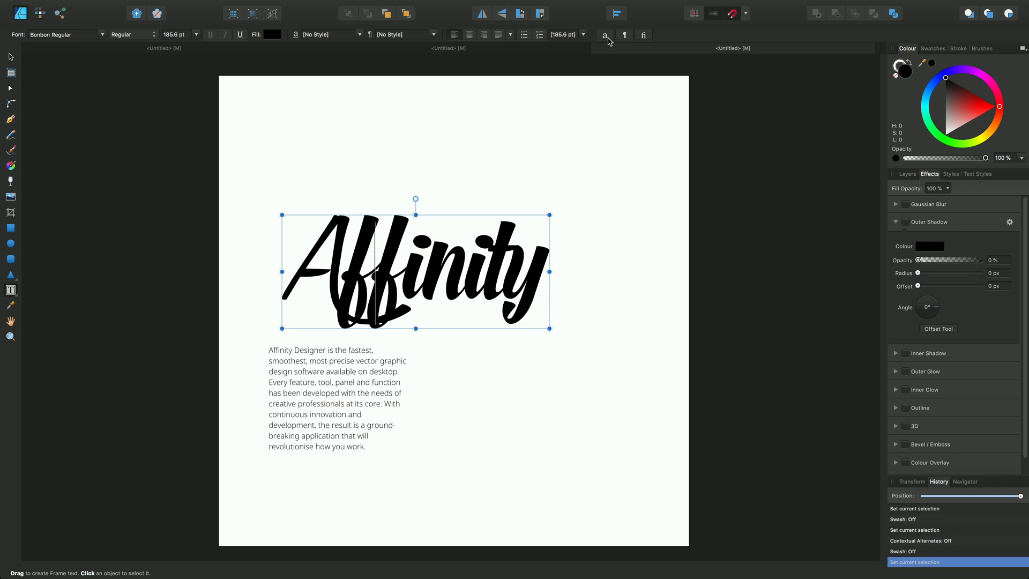
mouse_move(622, 34)
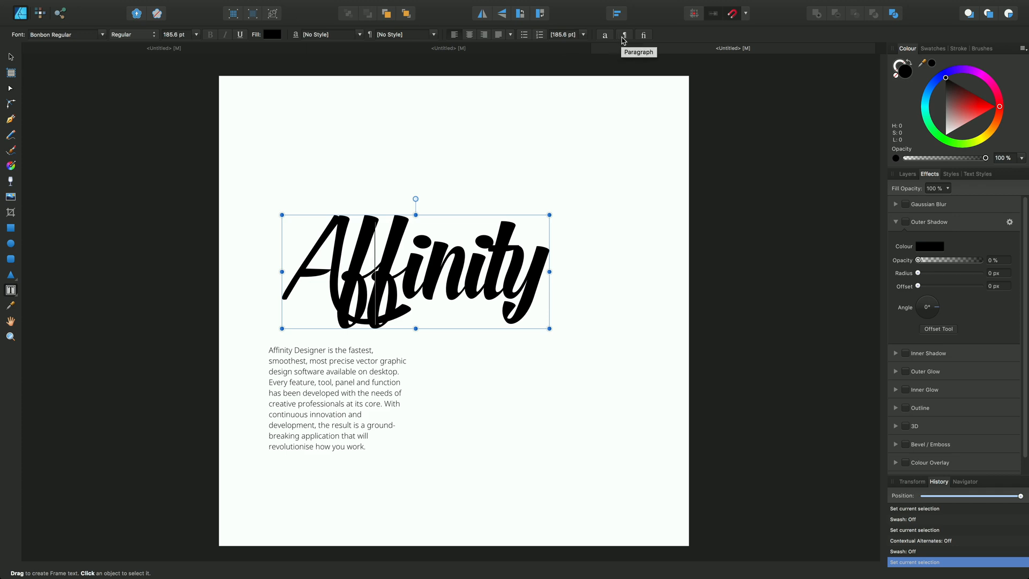
mouse_move(627, 41)
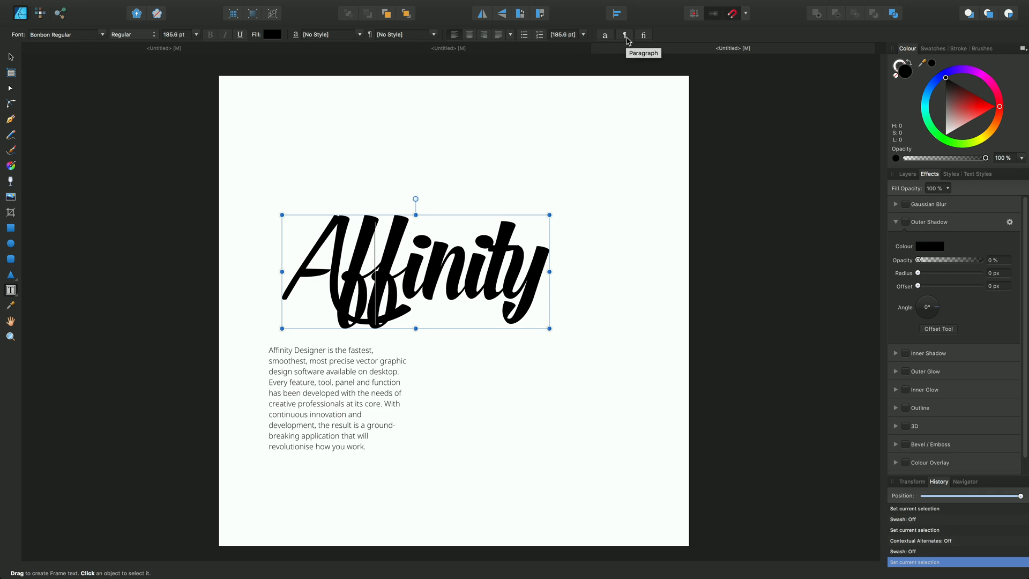
mouse_move(632, 40)
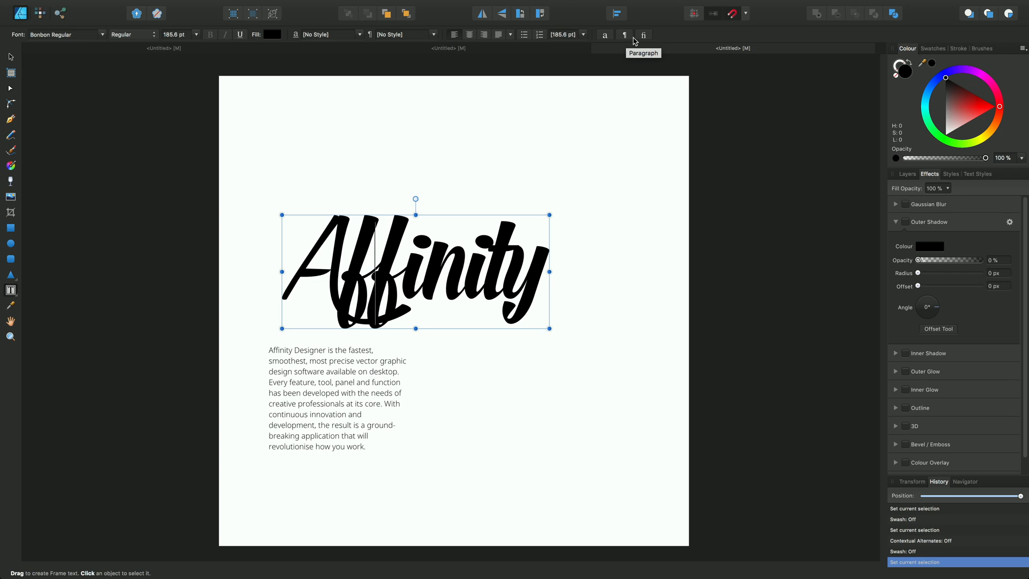
mouse_move(643, 34)
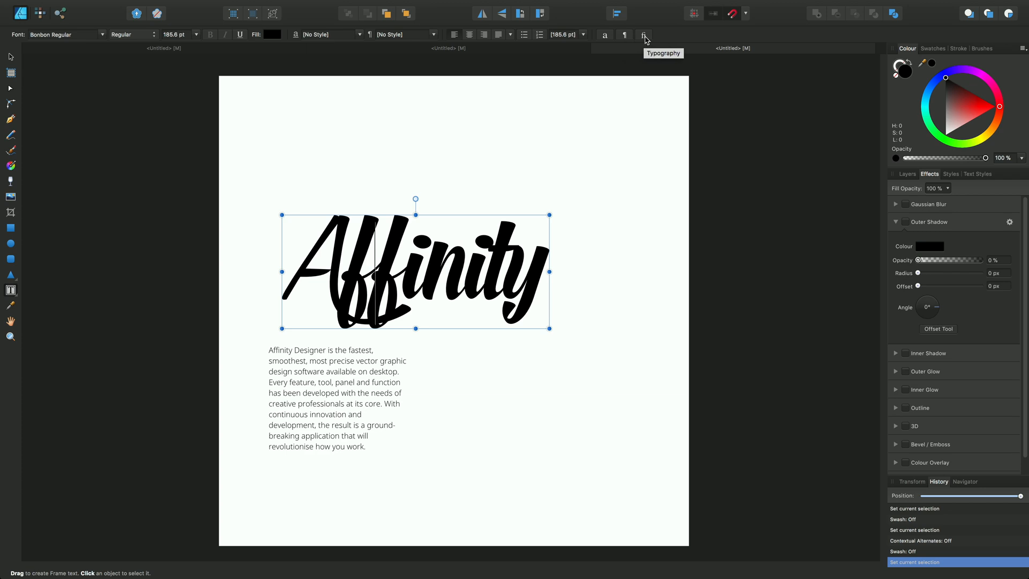
Show the Typography options for the Affinity lettering and reveal the Text menu commands
left_click(644, 34)
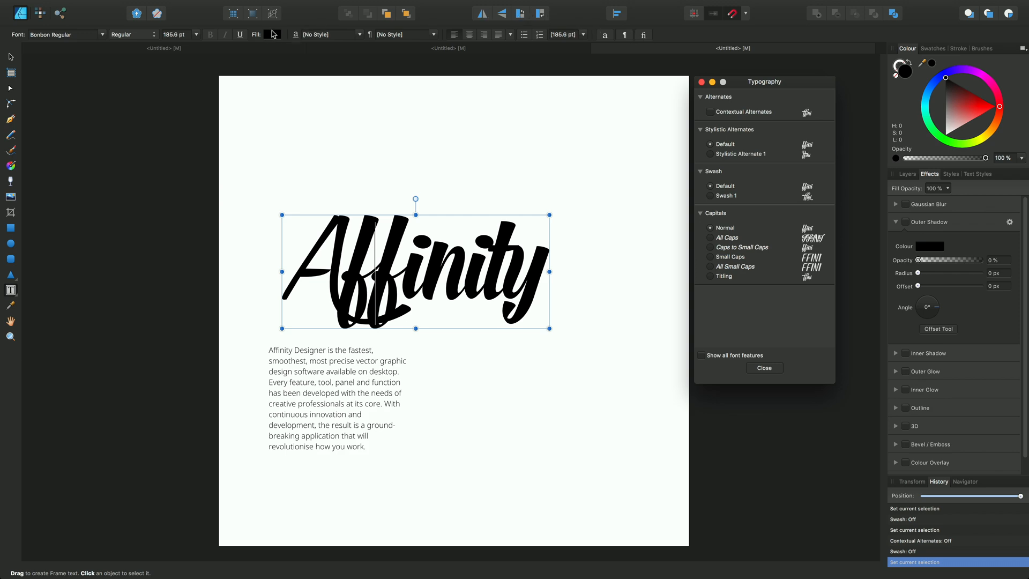
left_click(172, 7)
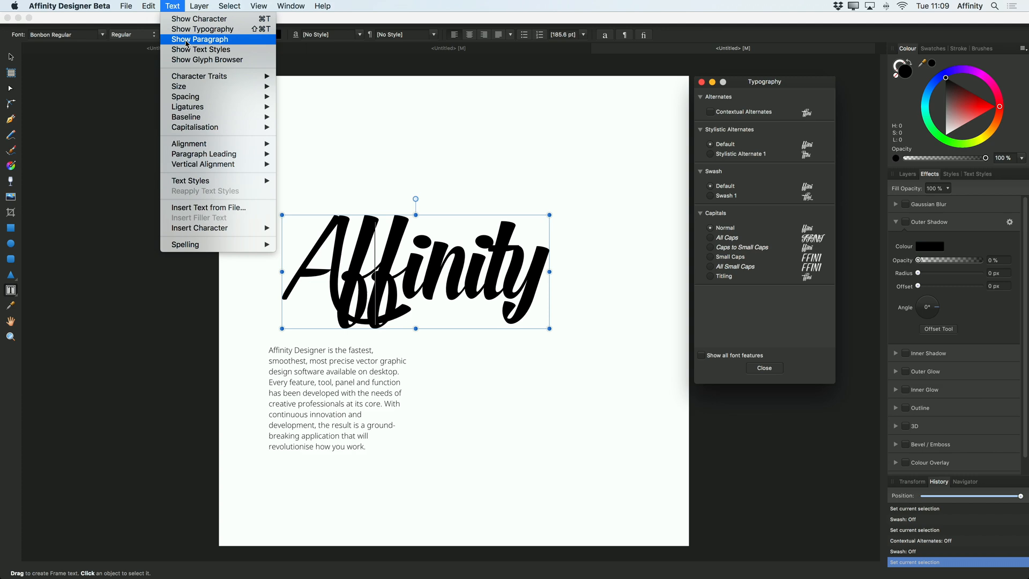
mouse_move(203, 29)
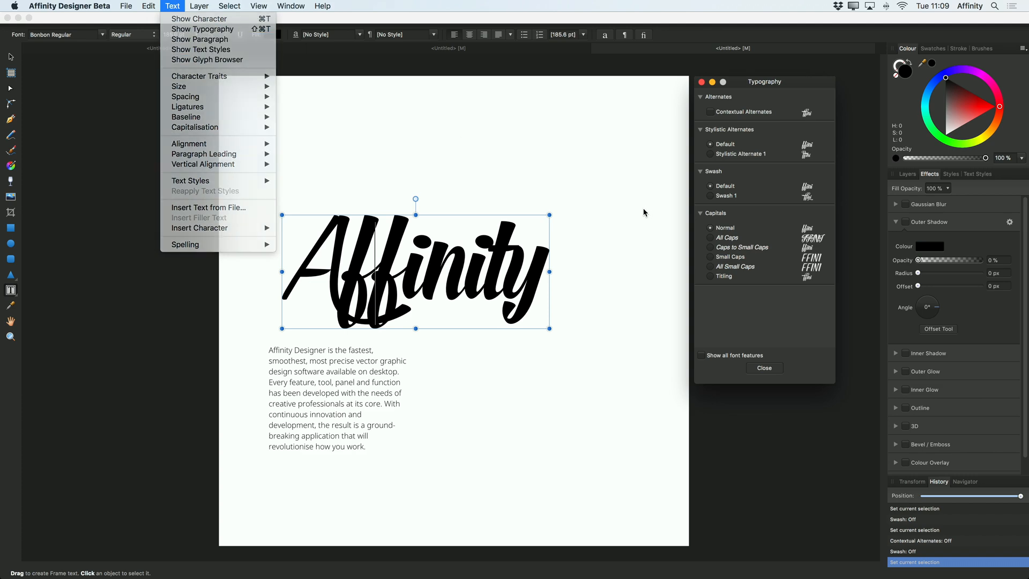
Close the Text menu, keeping the Typography panel open beside the page
left_click(649, 212)
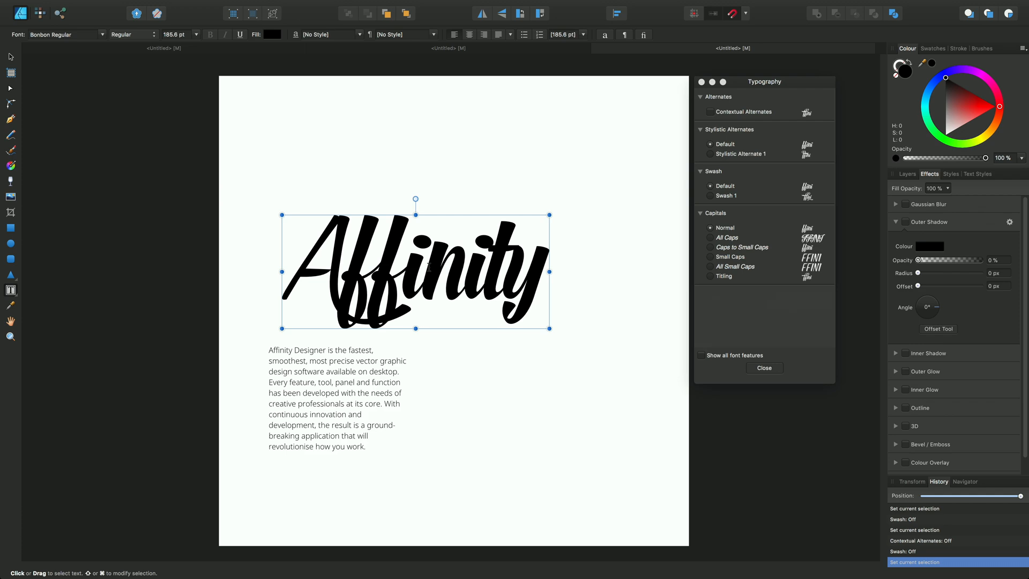
mouse_move(676, 131)
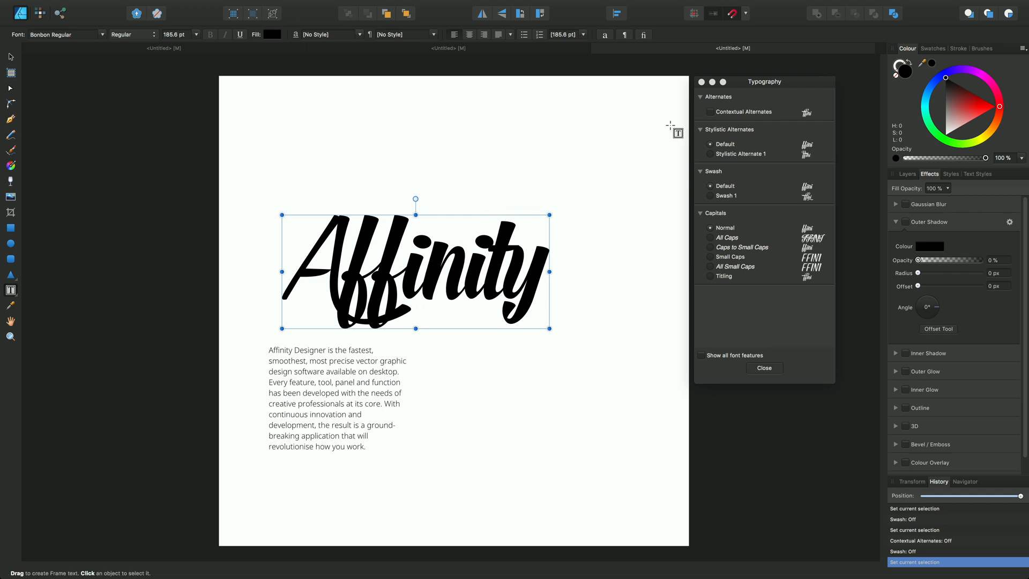
mouse_move(712, 116)
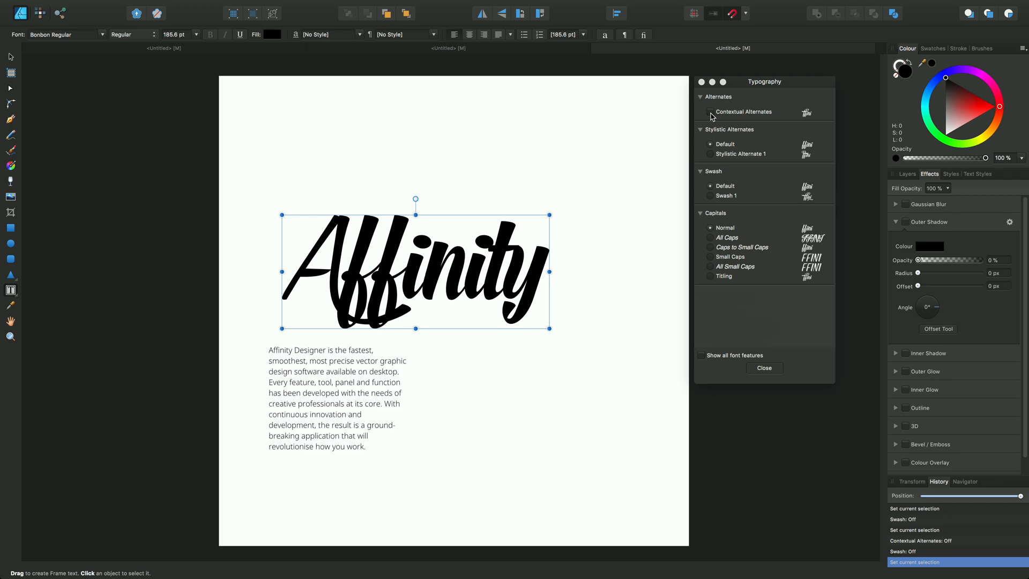
mouse_move(711, 117)
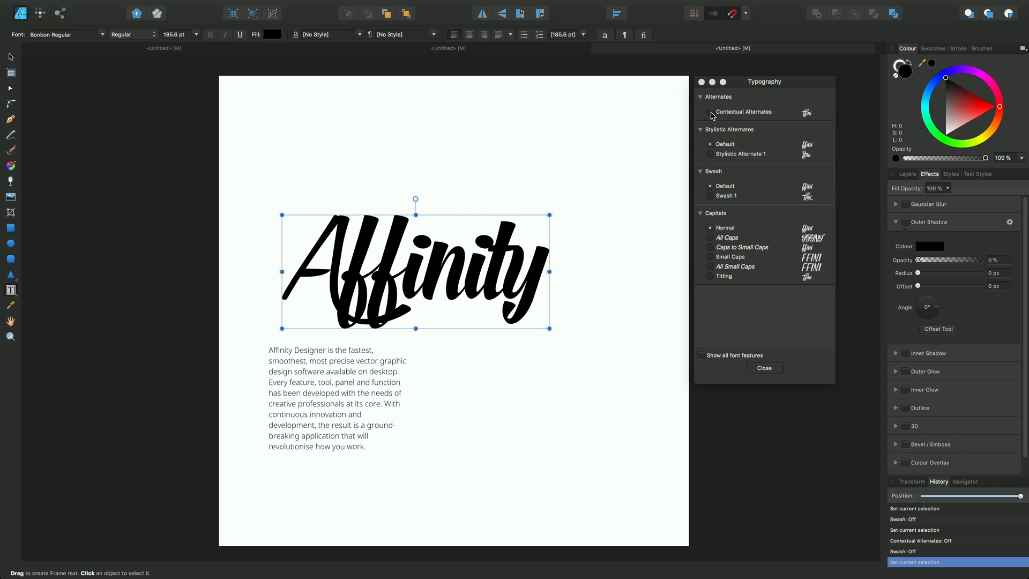
left_click(709, 112)
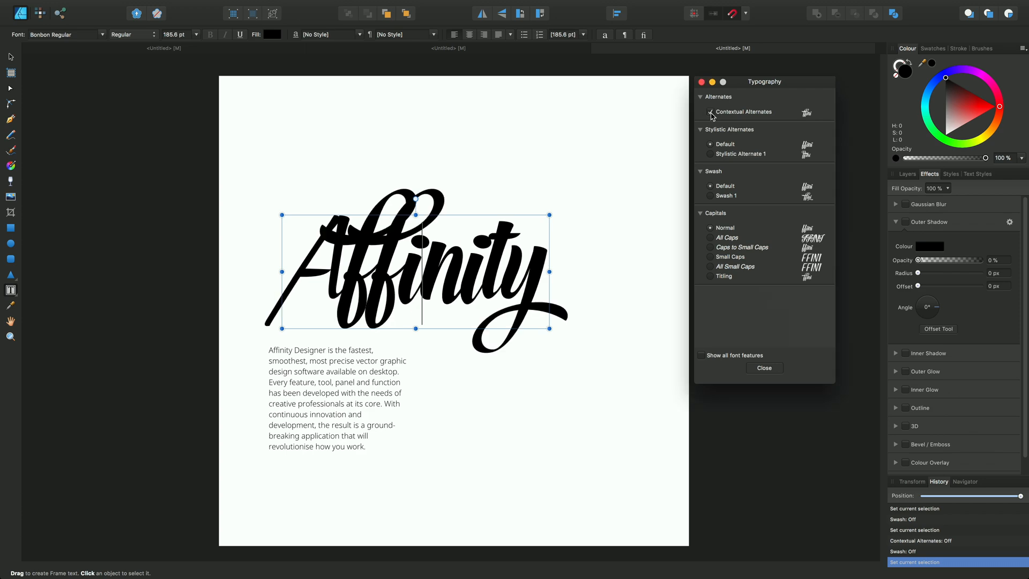
left_click(709, 112)
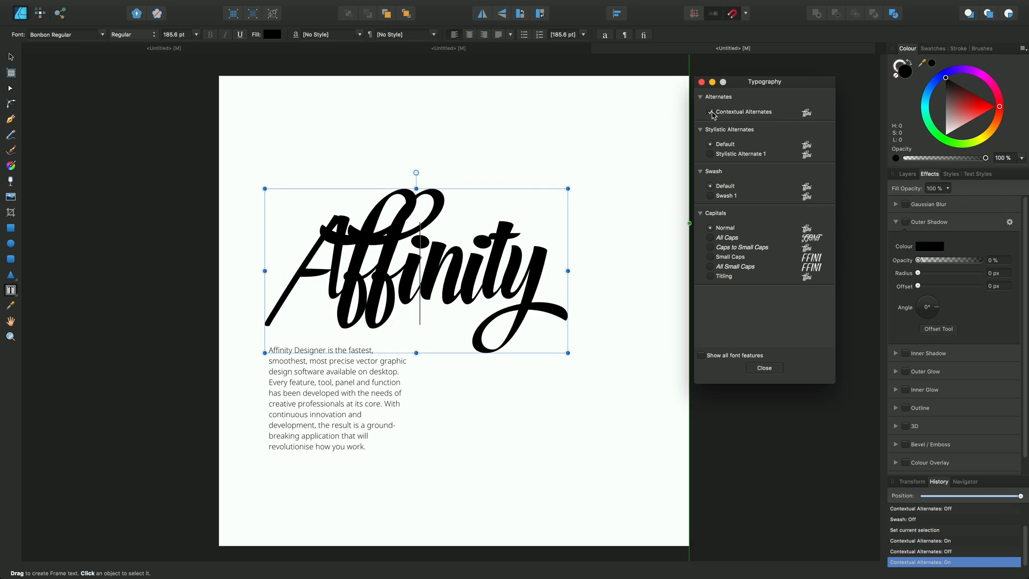
left_click(710, 112)
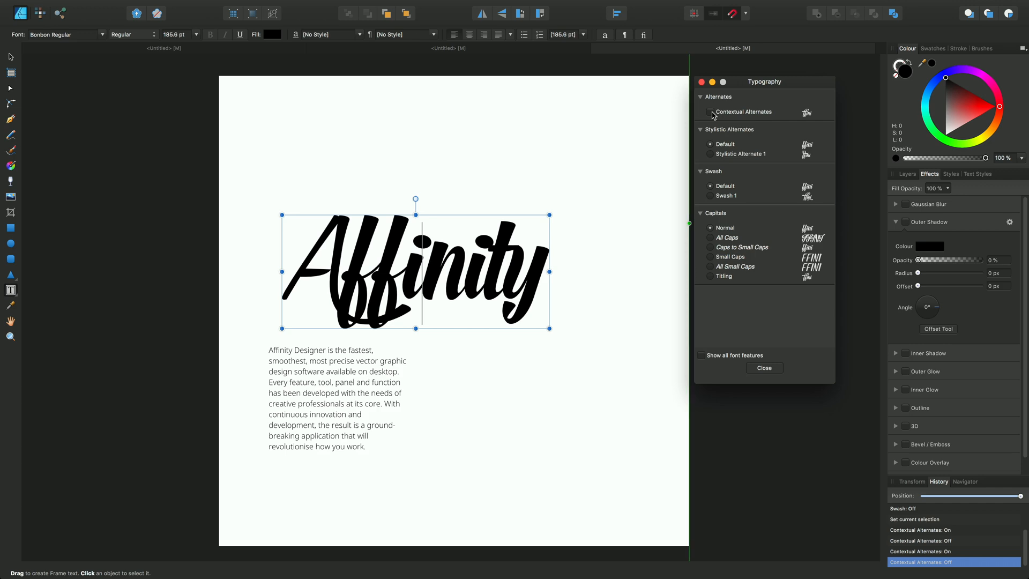
mouse_move(708, 119)
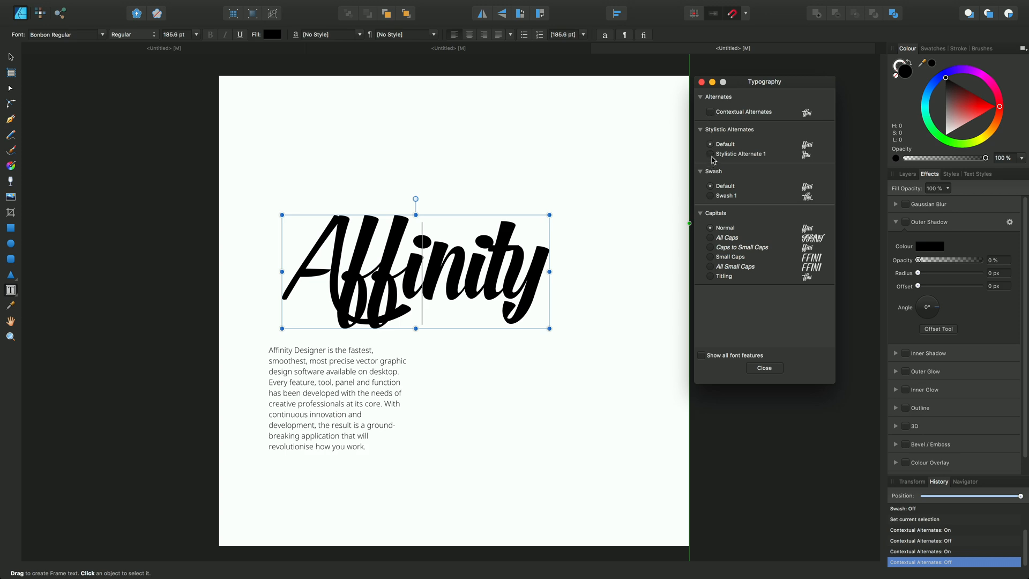
mouse_move(712, 159)
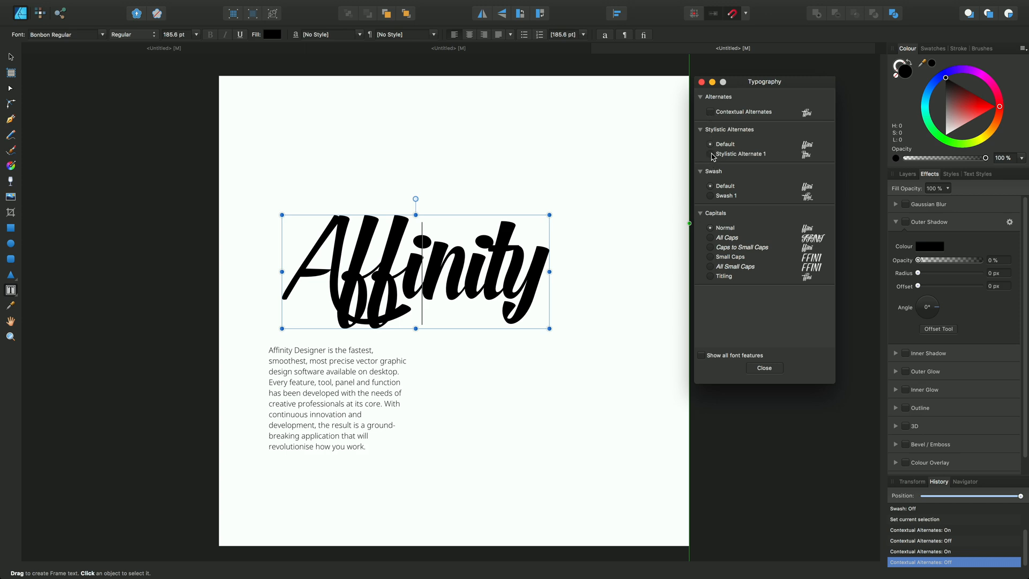
Try the first stylistic alternate on Affinity, revert to default, then apply swash letterforms
left_click(709, 153)
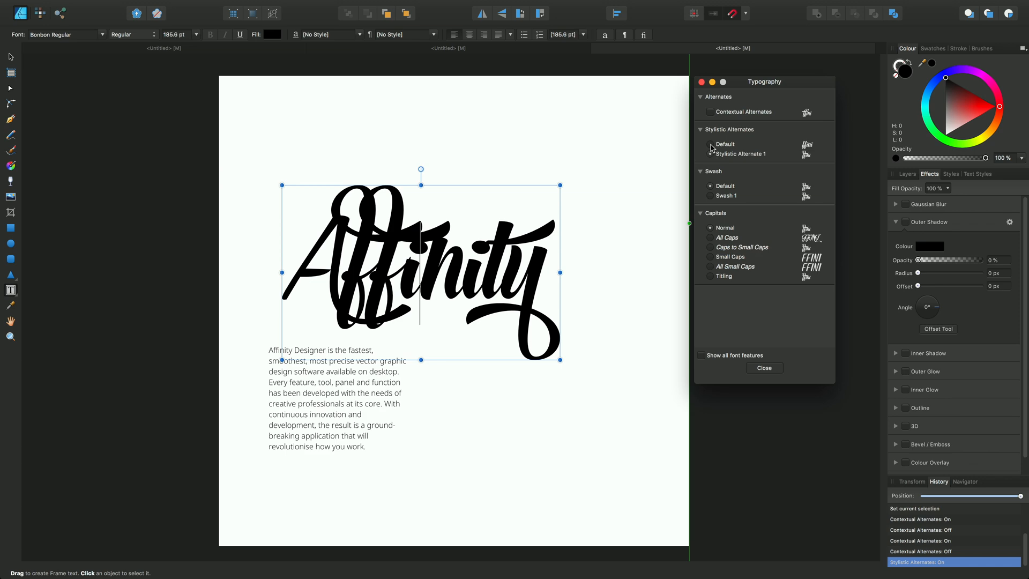
left_click(709, 144)
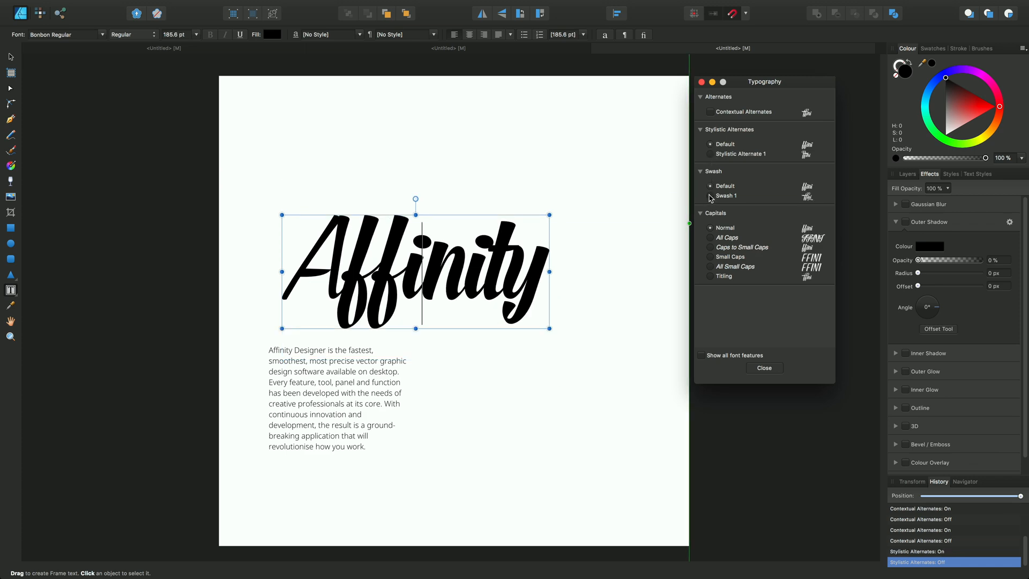
left_click(710, 195)
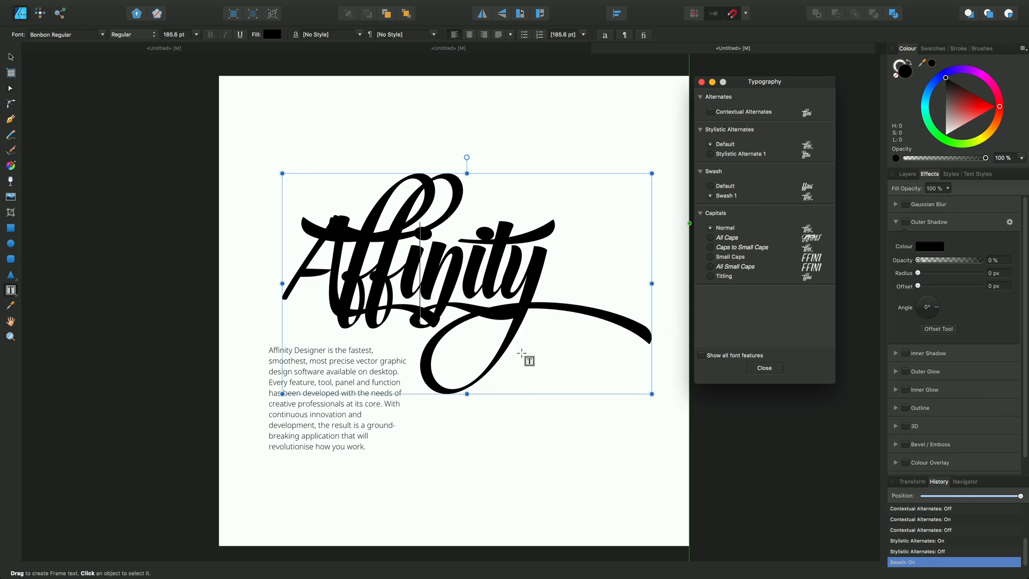
mouse_move(475, 360)
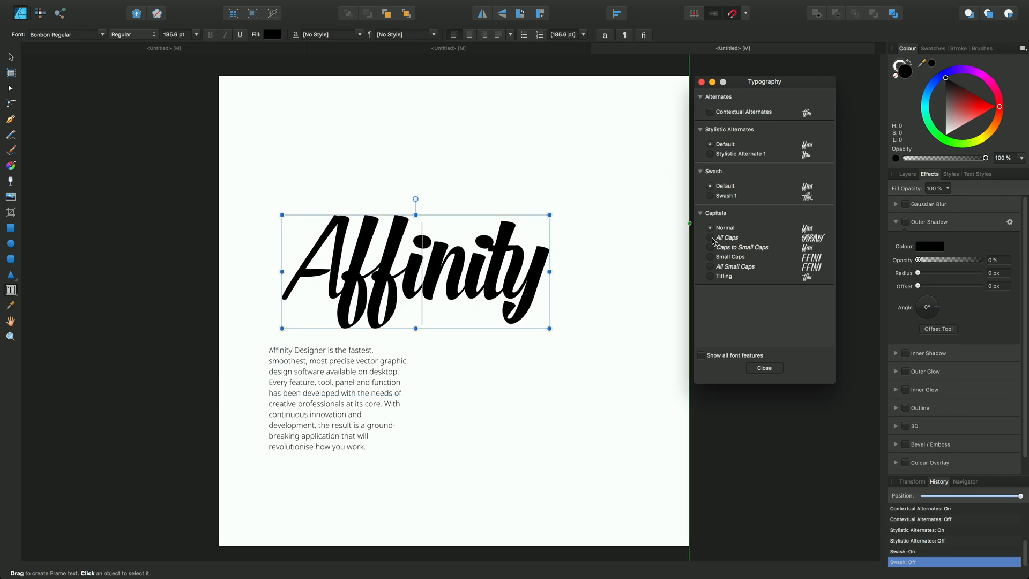
Cycle the capitals through All Caps, Normal, Small Caps, All Small Caps, ending on Titling
left_click(726, 238)
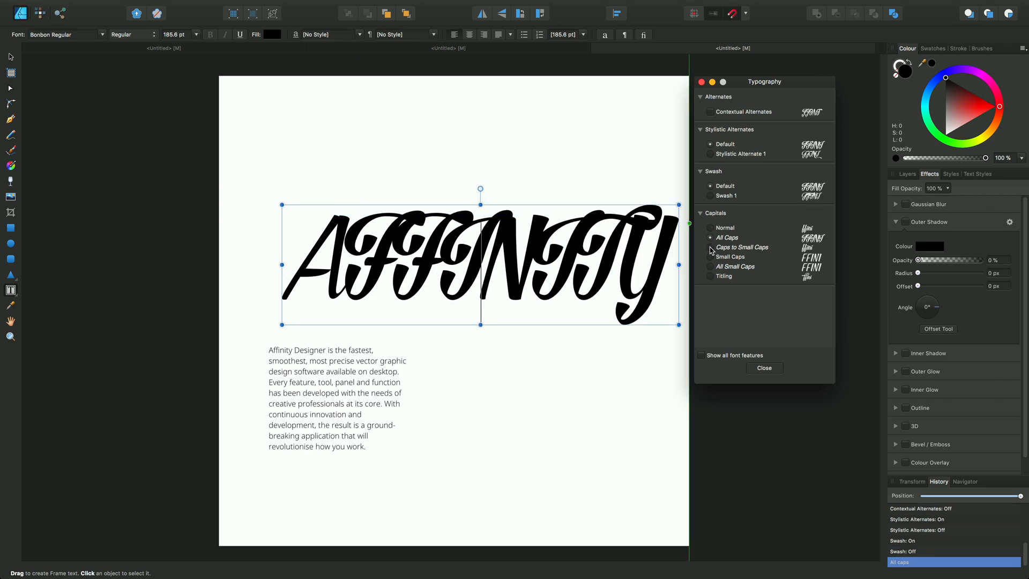
left_click(725, 227)
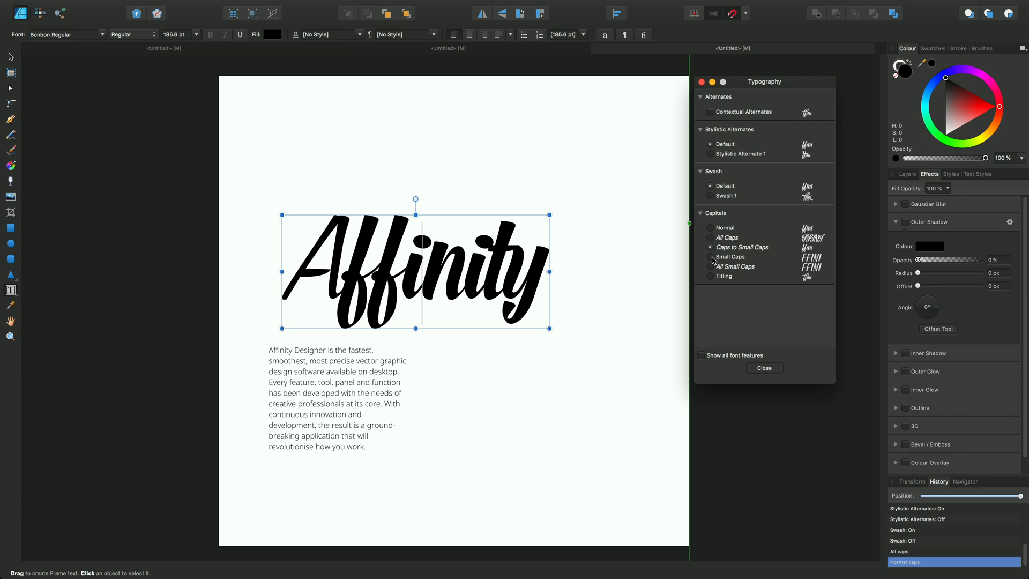
left_click(708, 256)
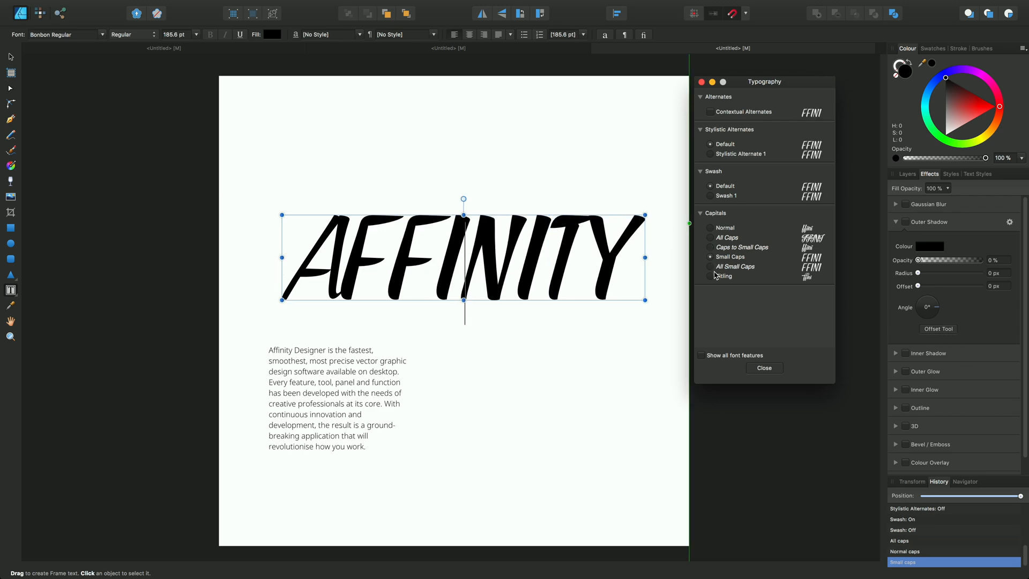
left_click(710, 266)
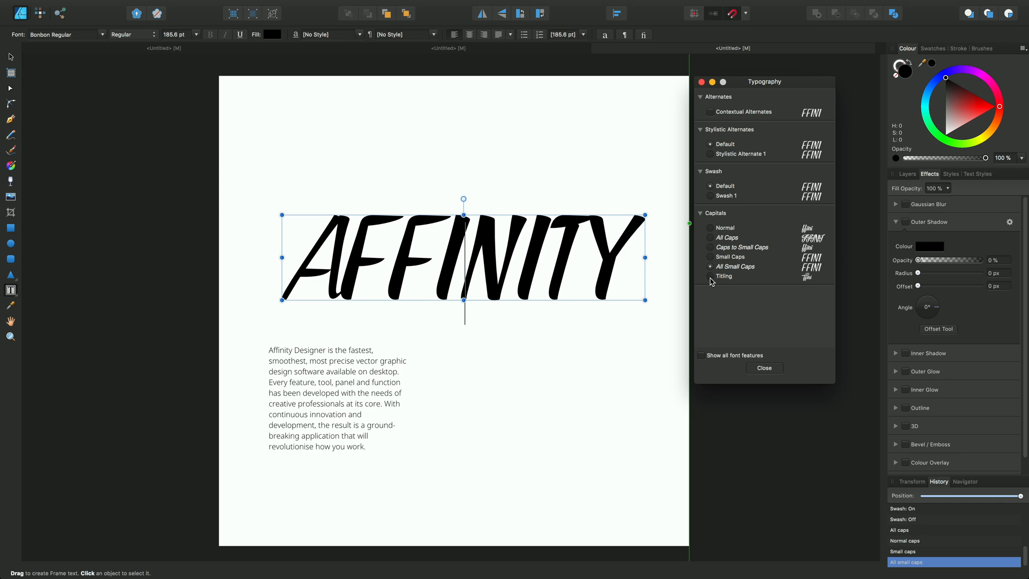
left_click(710, 276)
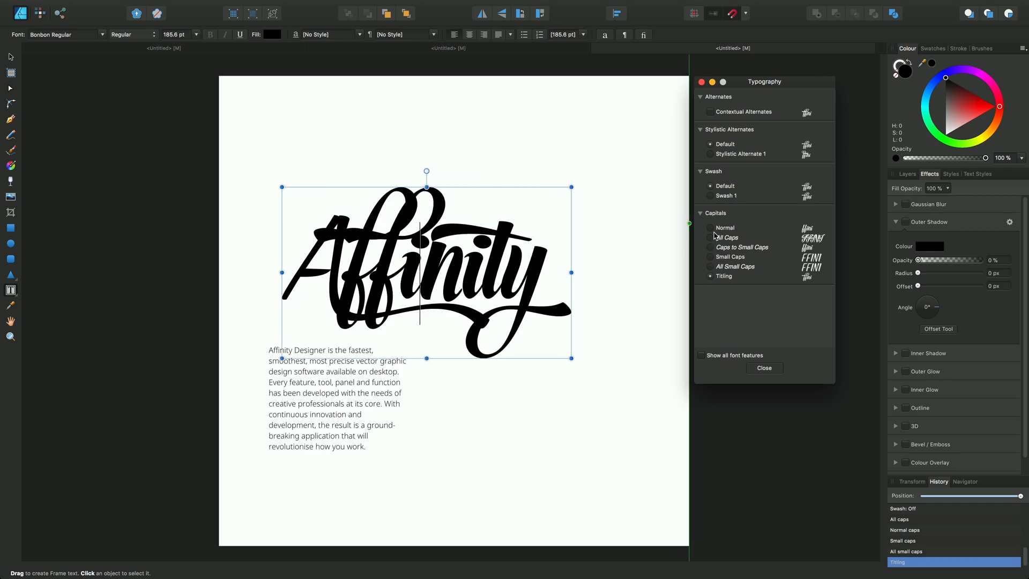
Return Affinity to Normal capitals and give only the 'ff' pair Swash 1 forms
left_click(725, 227)
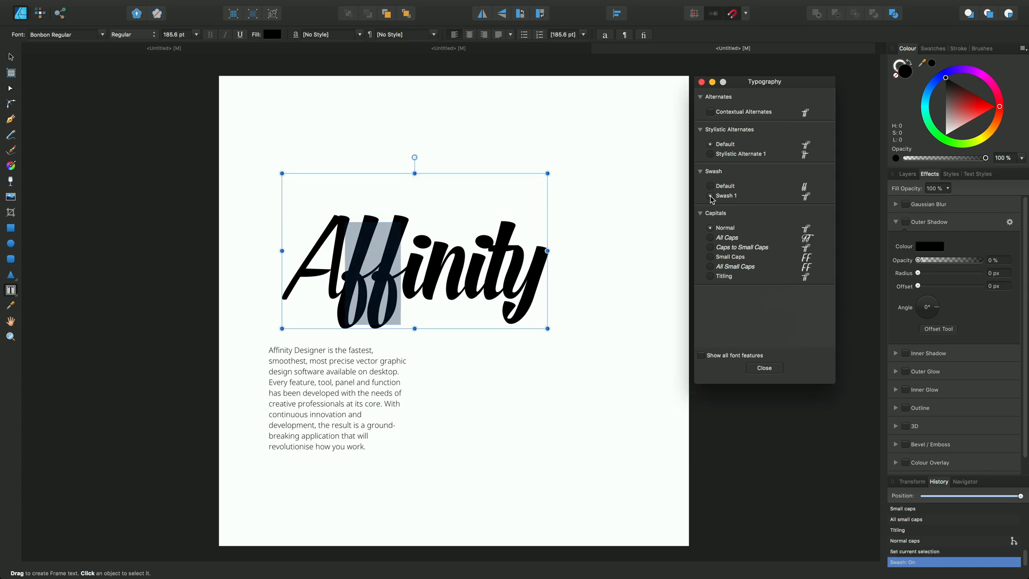
left_click(709, 195)
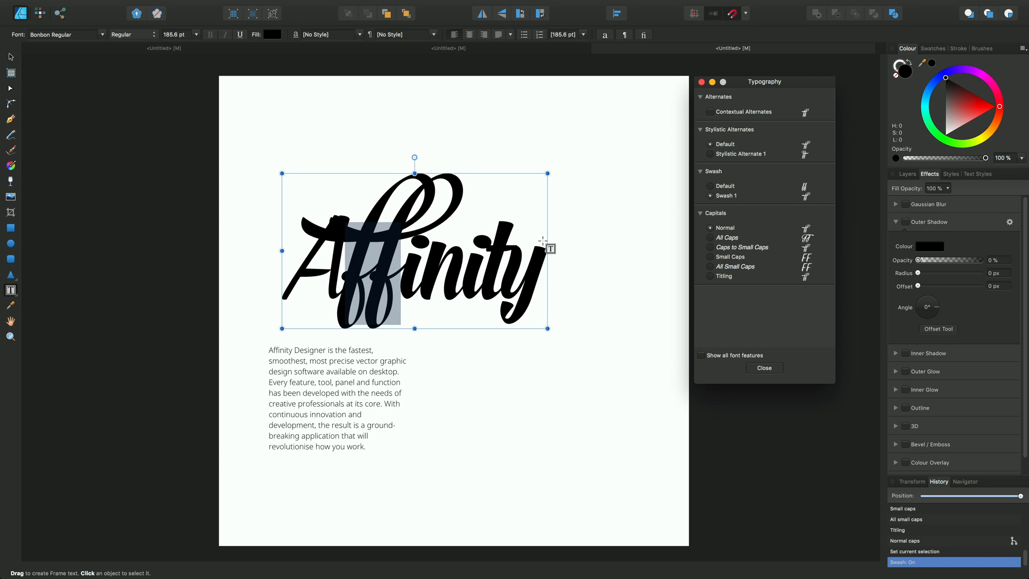
mouse_move(512, 273)
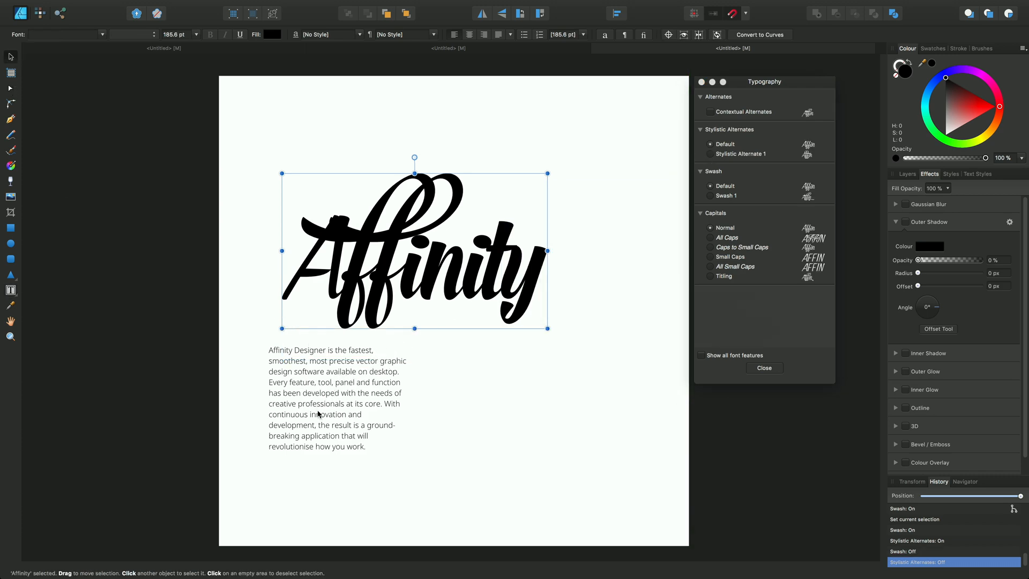
Select all body copy, toggle Standard Ligatures off then on, and use Default alternates
left_click(337, 407)
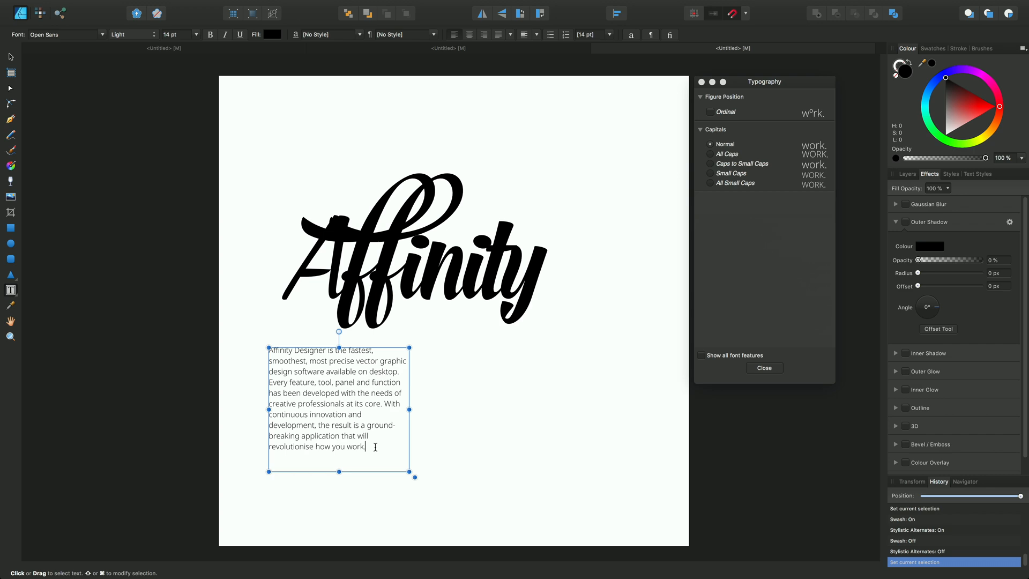
left_click_drag(269, 349, 367, 446)
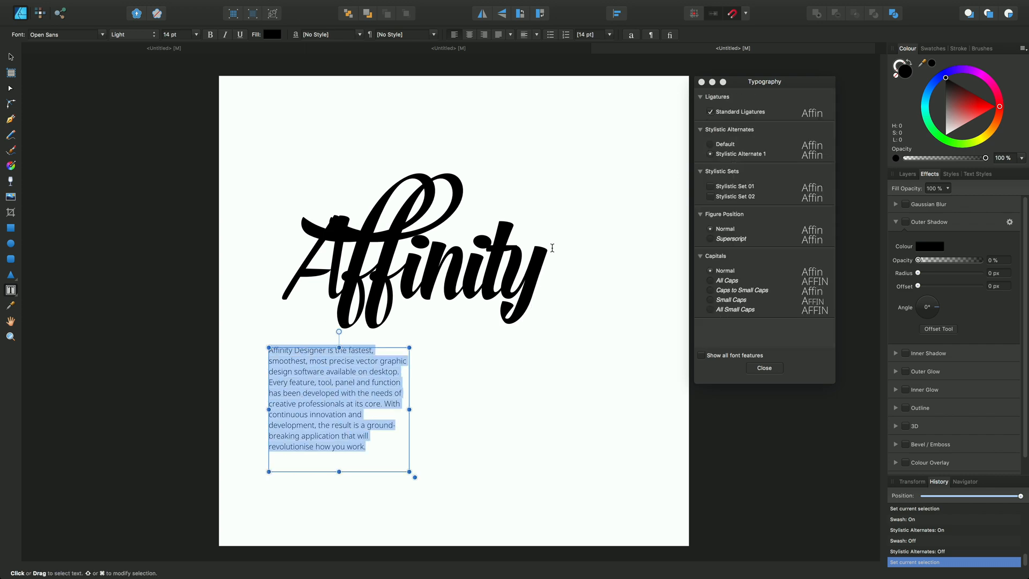
left_click(709, 112)
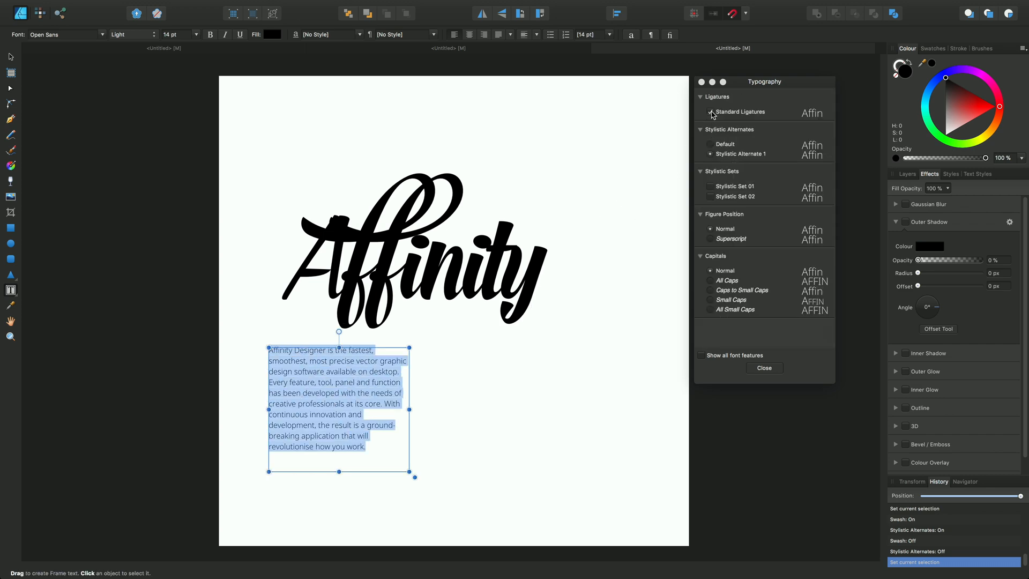
left_click(709, 111)
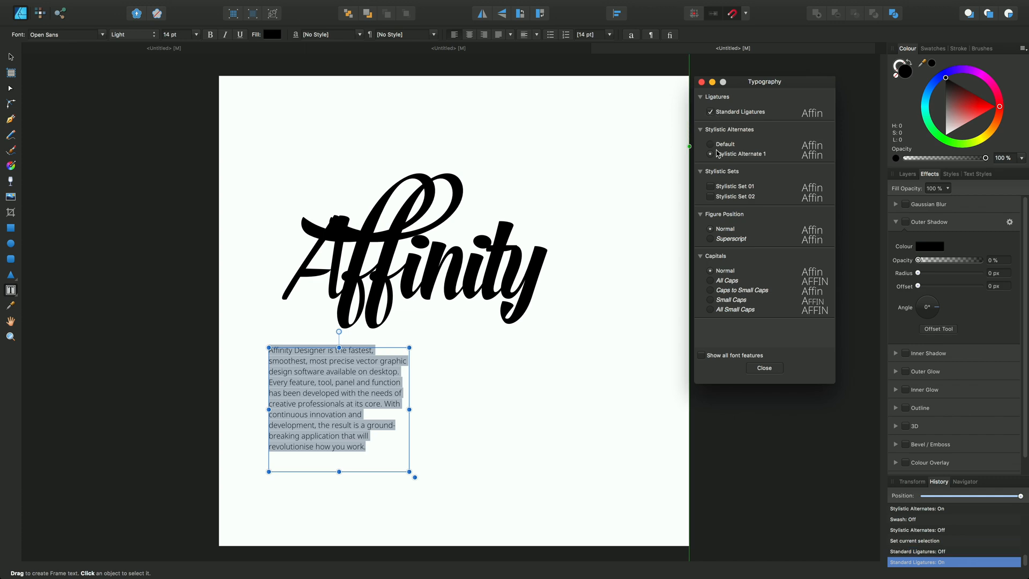
left_click(709, 144)
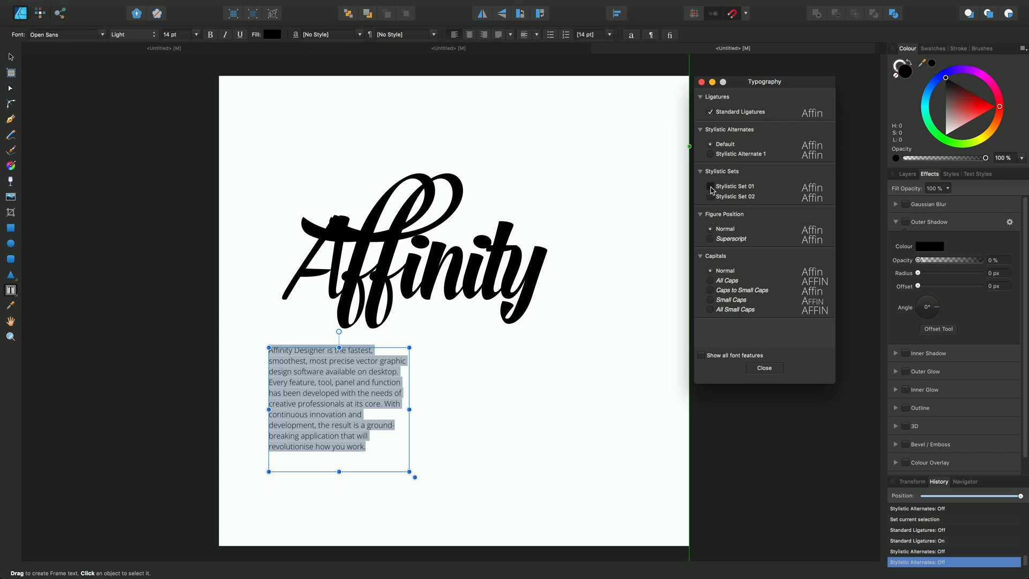
Toggle Stylistic Set 01 on and off over the body copy, leaving it off
left_click(709, 185)
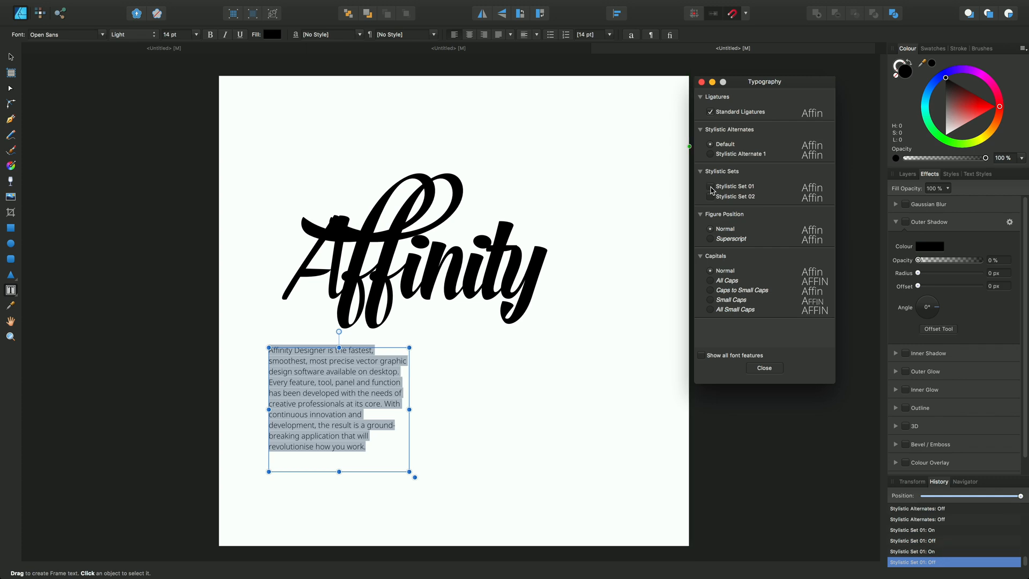
left_click(710, 187)
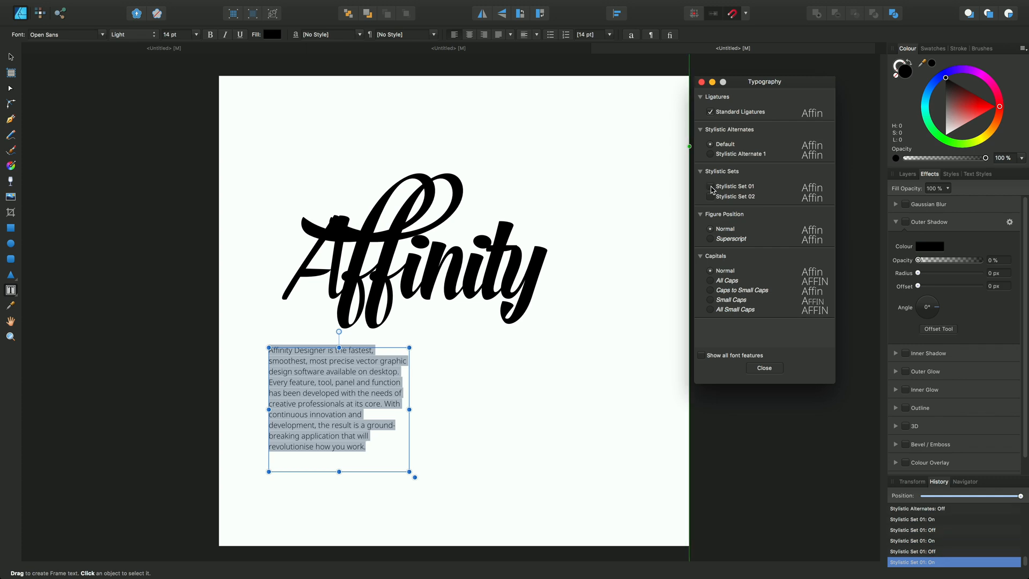
left_click(709, 186)
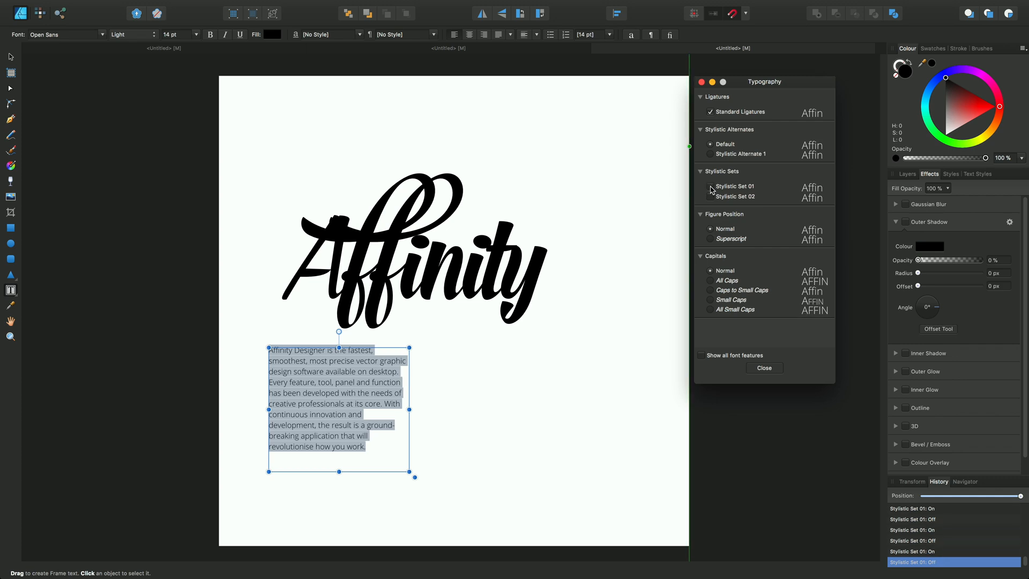
left_click(710, 185)
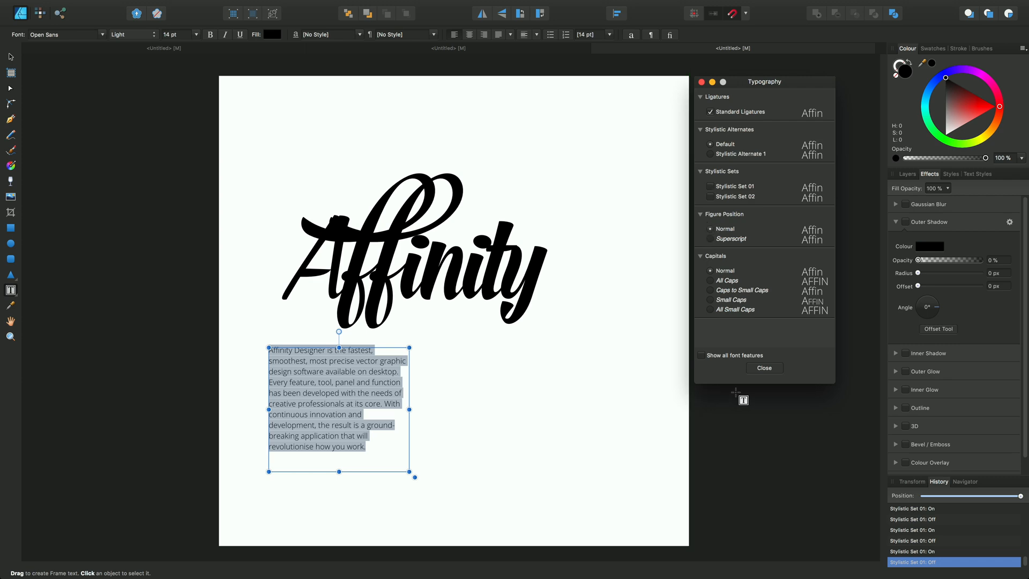
Close the Typography window and show the Character panel via Text > Show Character
left_click(764, 368)
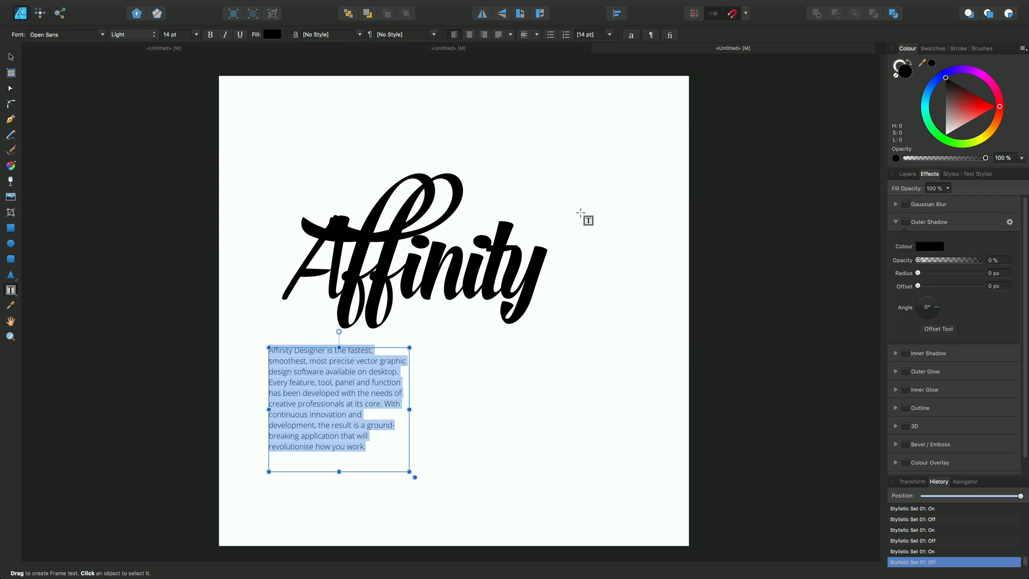
left_click(174, 6)
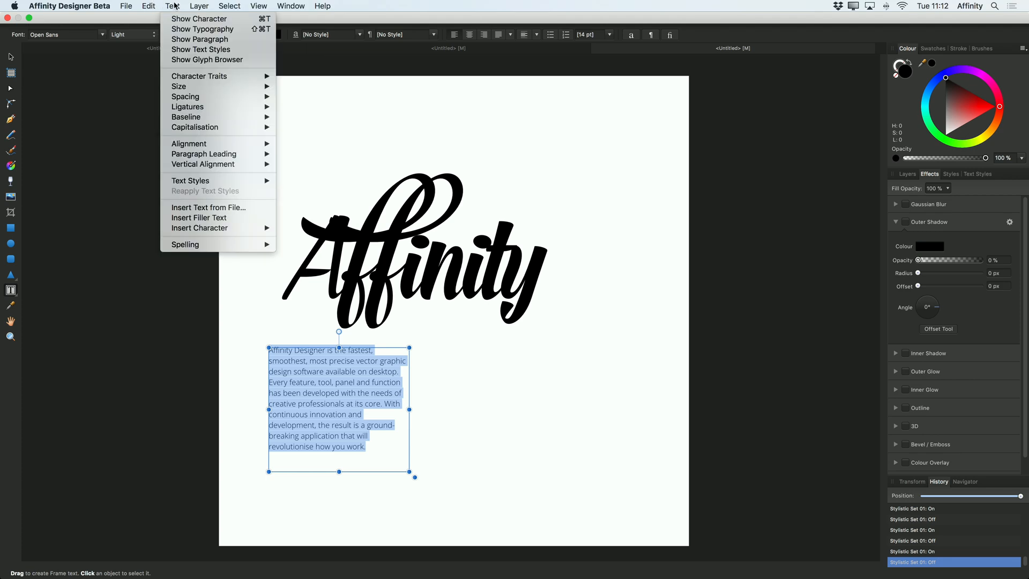
left_click(199, 19)
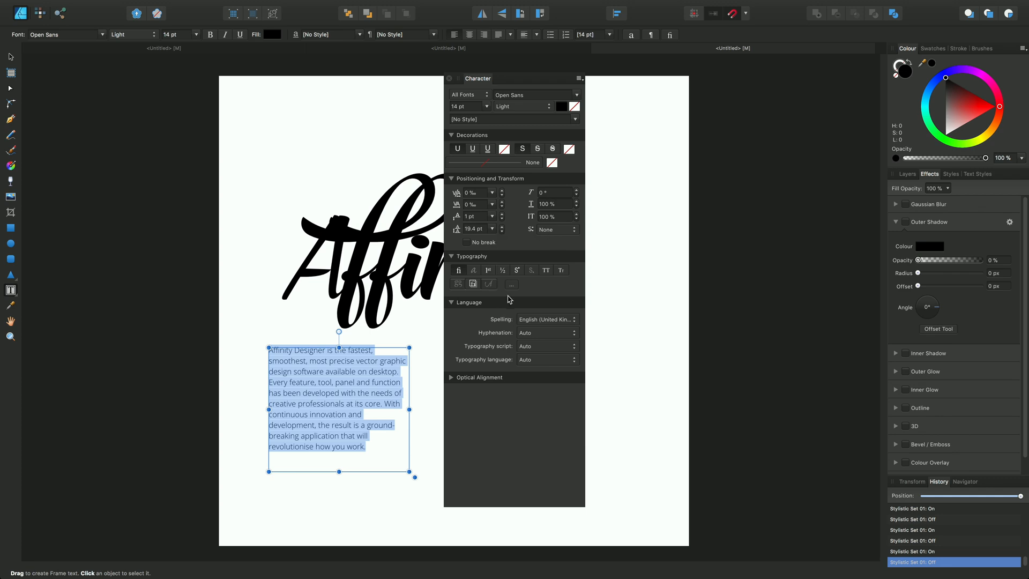
mouse_move(501, 188)
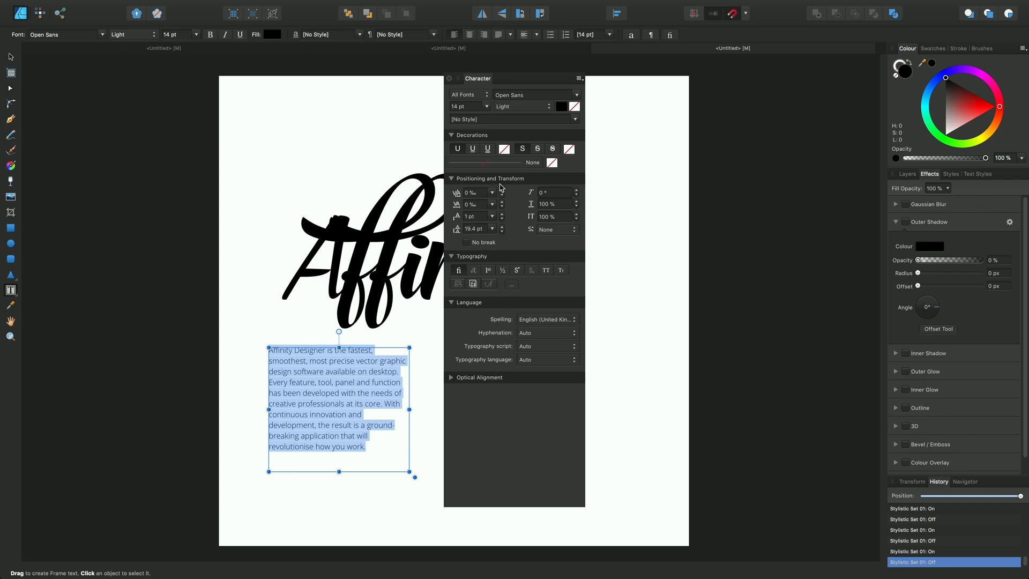
mouse_move(474, 192)
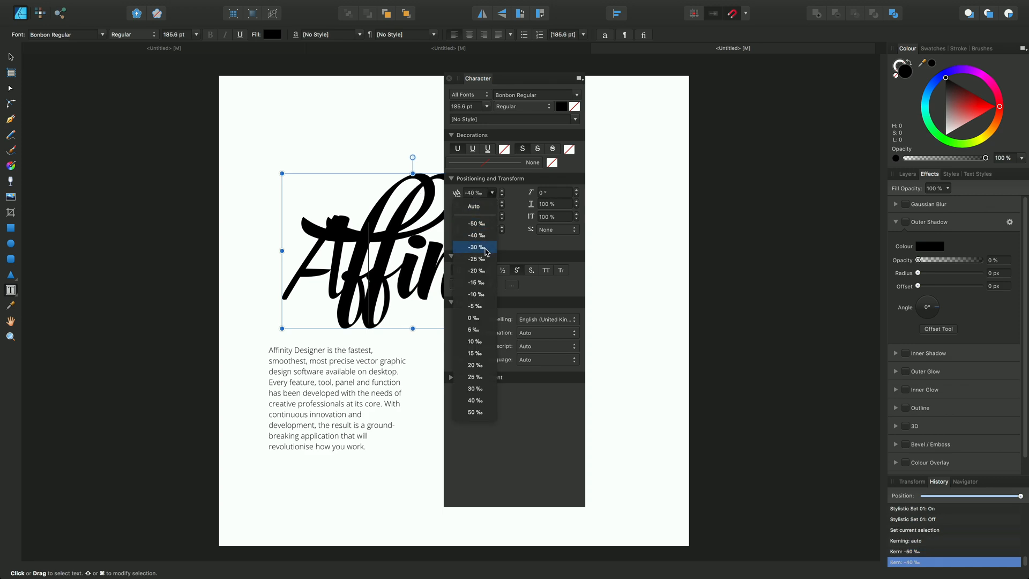
Place the caret in Affinity and choose a looser kerning value for the letter pair
left_click(474, 341)
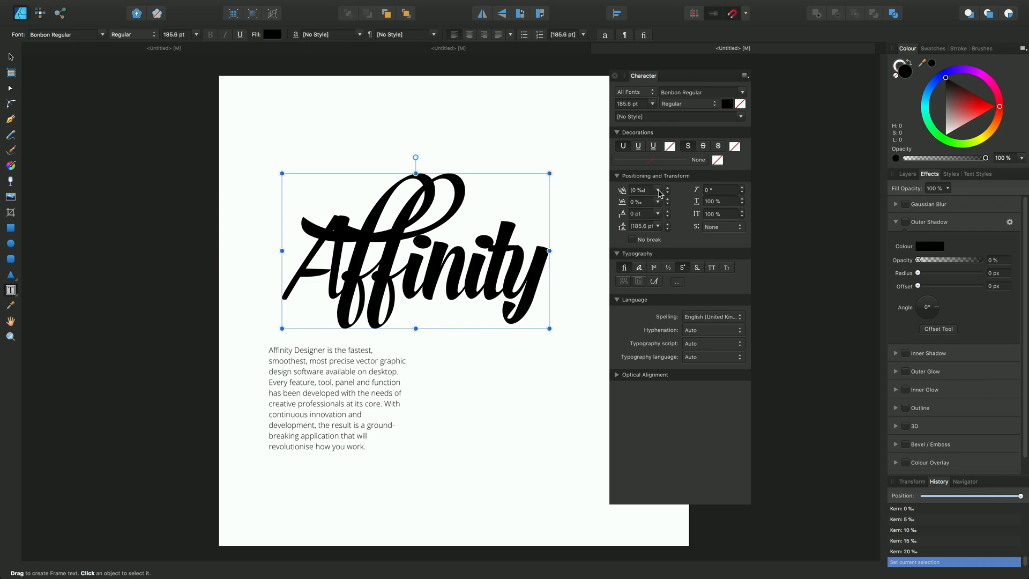
left_click(658, 190)
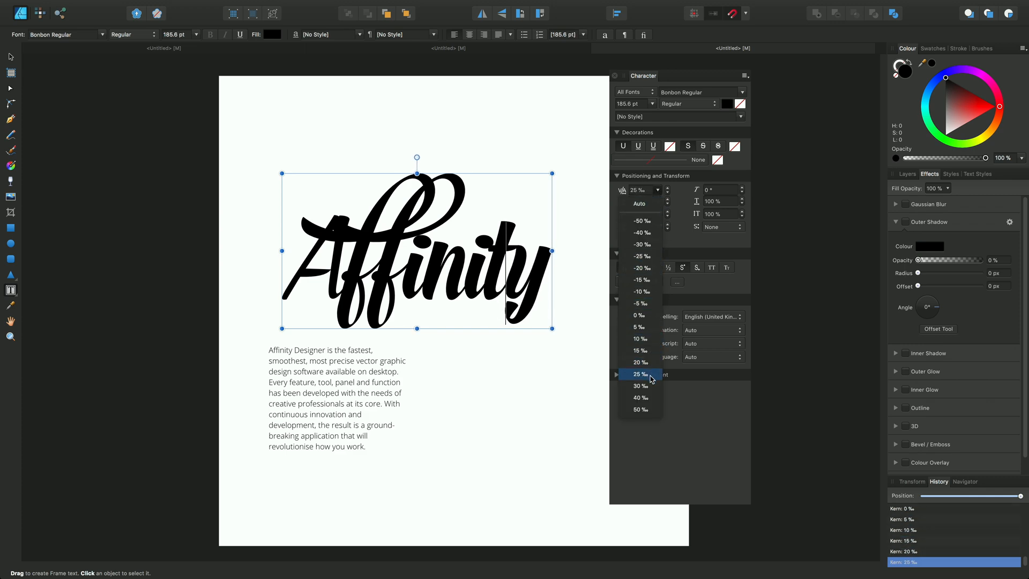
left_click(639, 408)
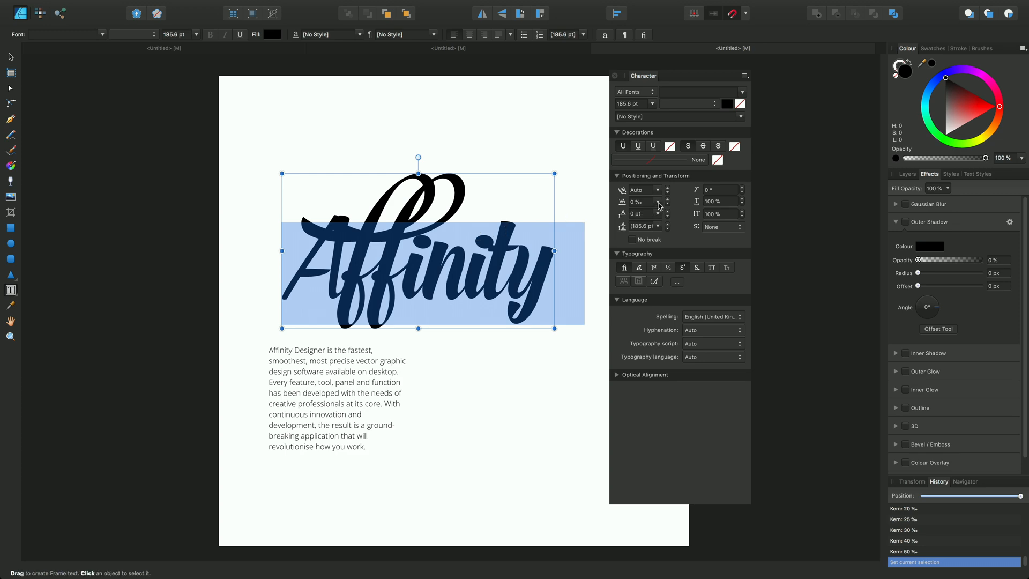
Set tracking of 10 ‰ across the whole Affinity word
left_click(666, 201)
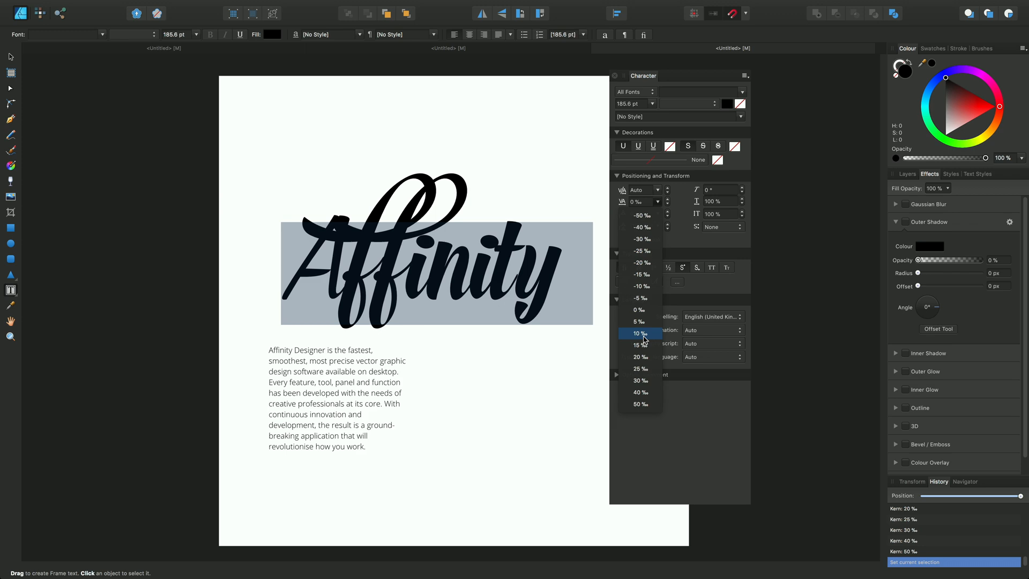
left_click(639, 334)
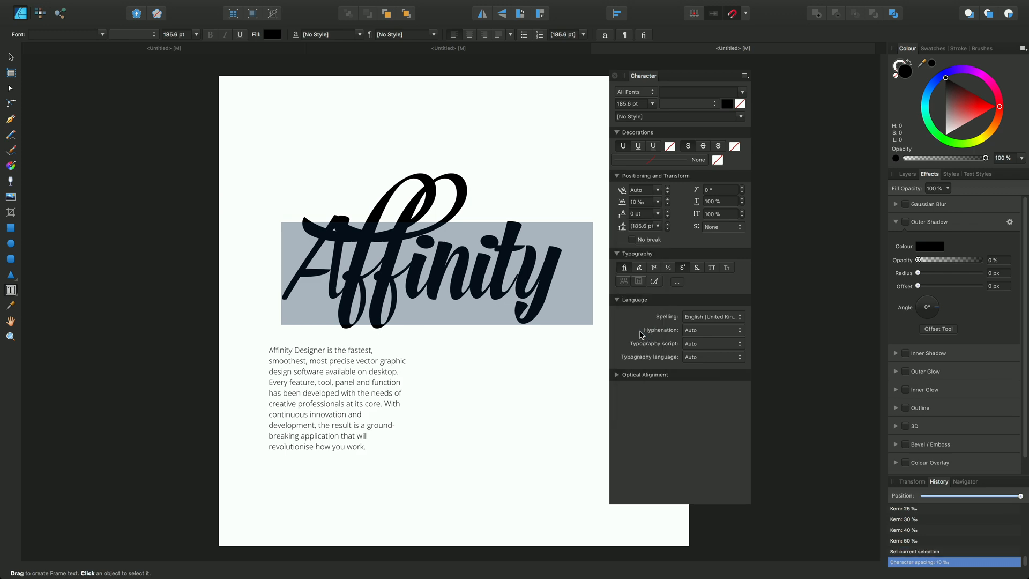